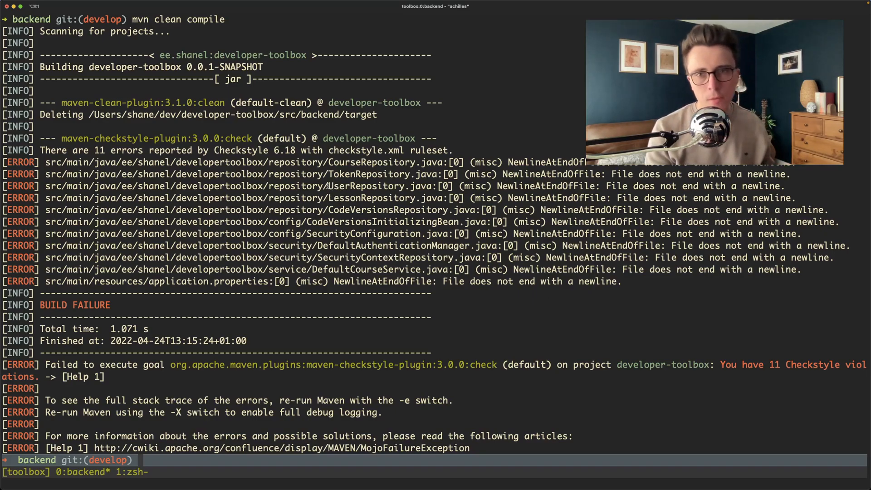
text(vi test)
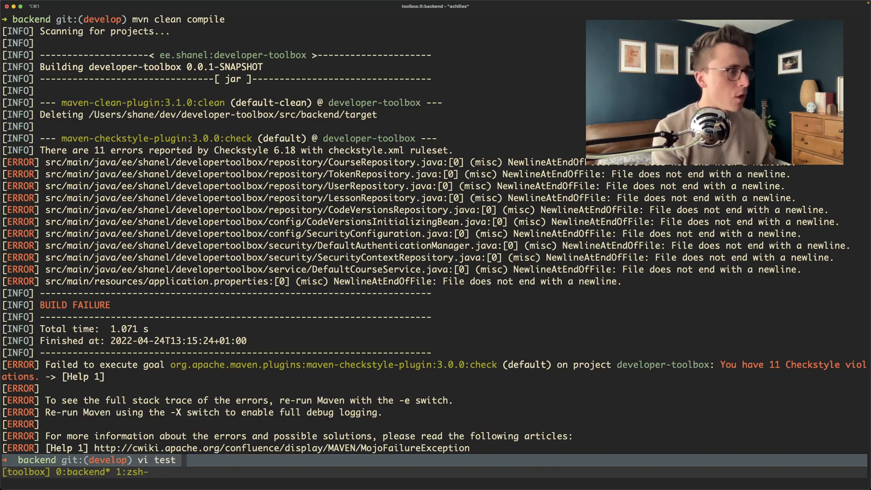
text(test)
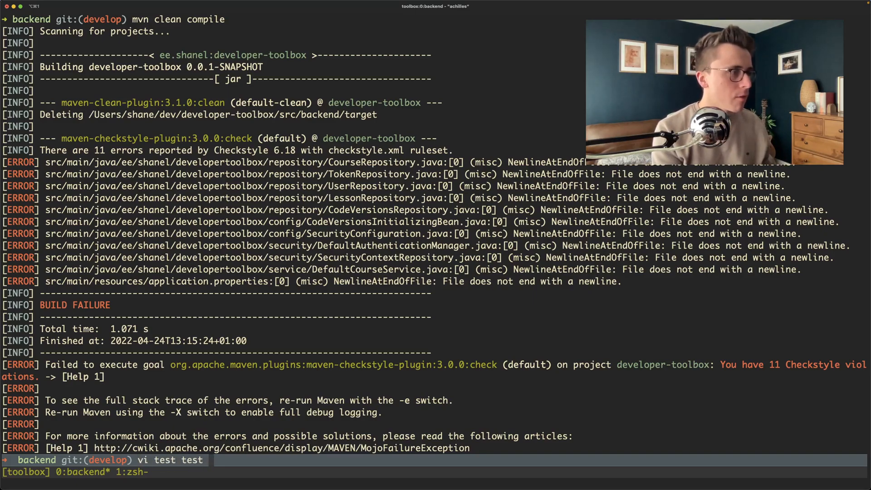
text(2)
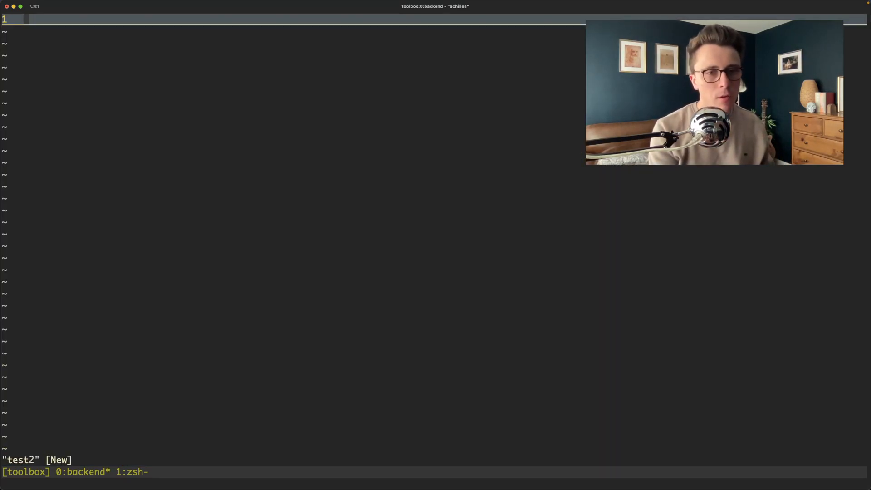
text(:w)
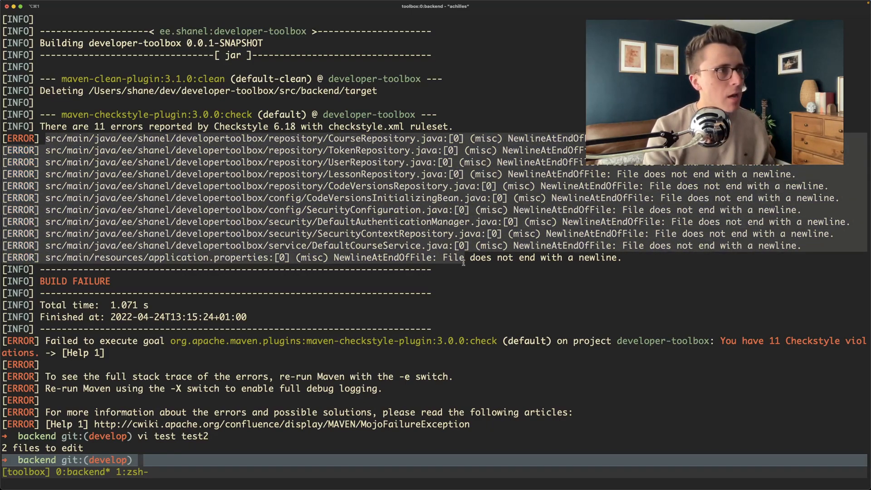
text(mvn)
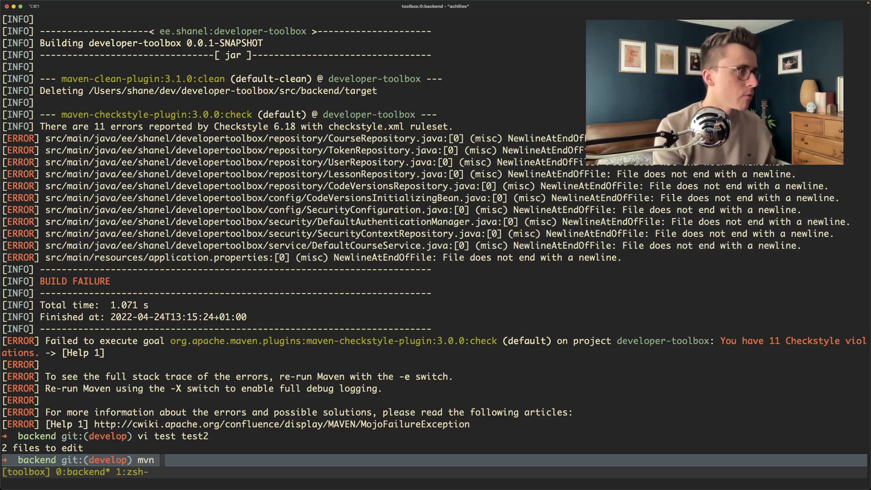
text(clean comp)
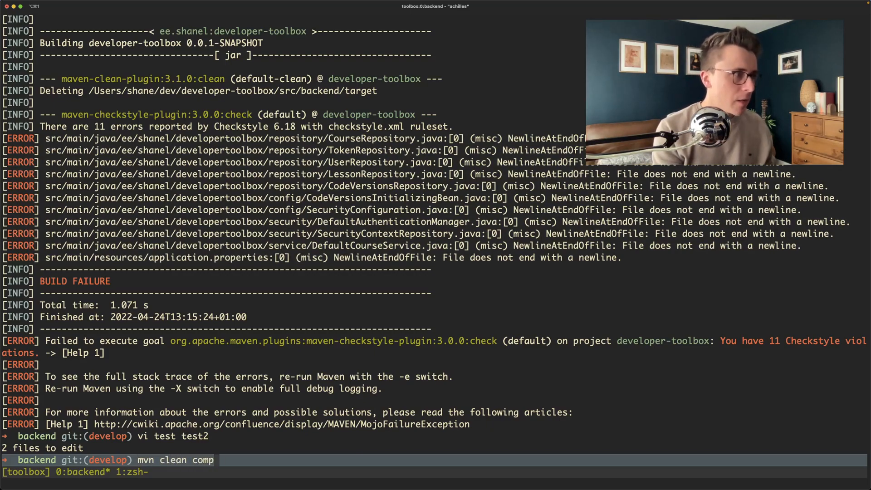
text(ile | grep Newline)
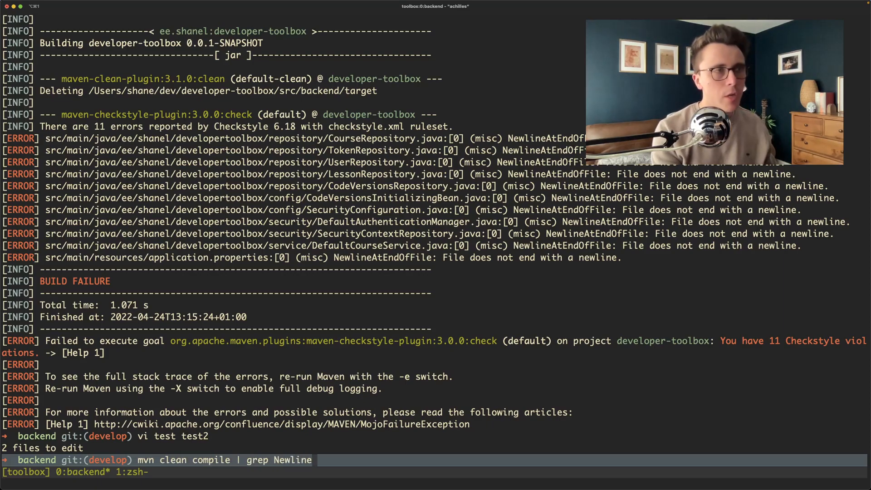
text(AtEnd)
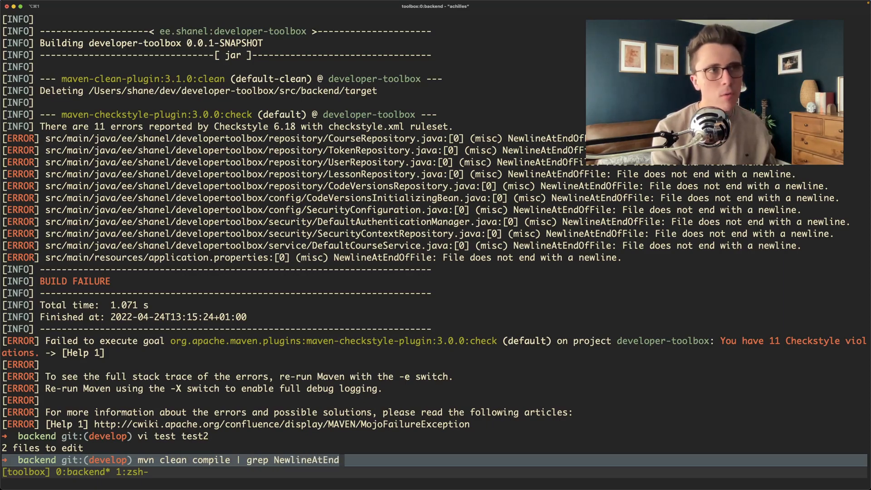
text(|)
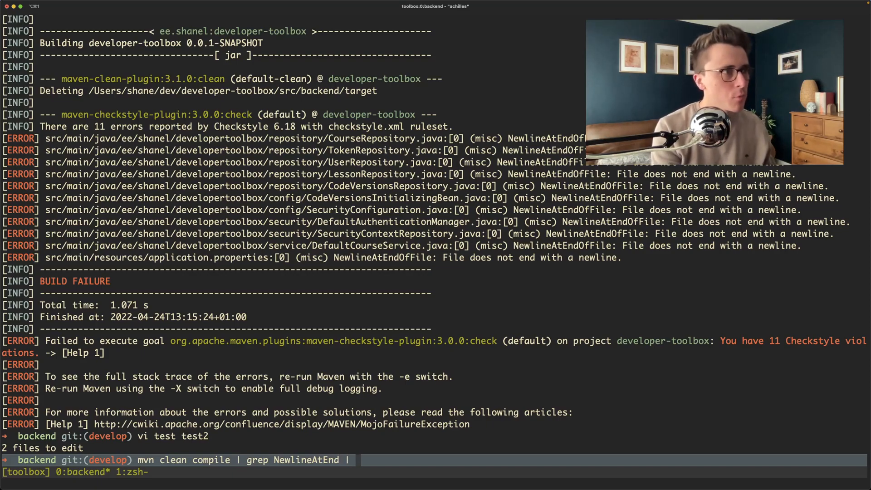
text(sed)
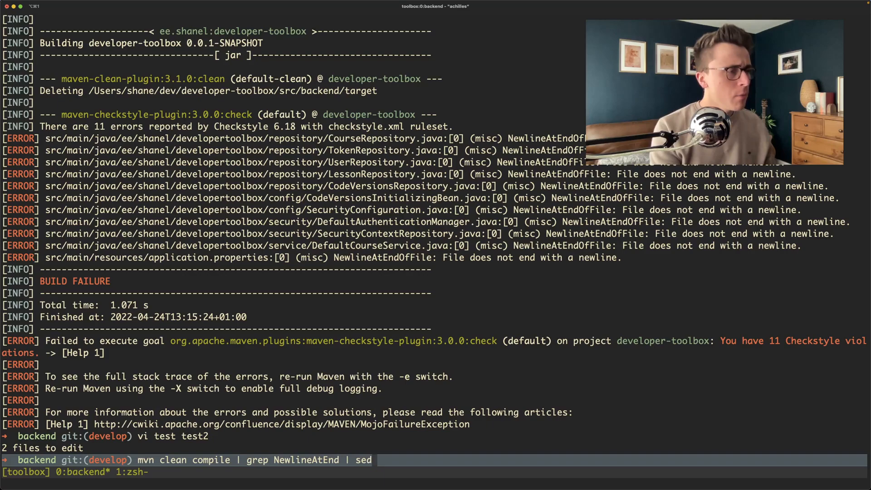
text('s/:)
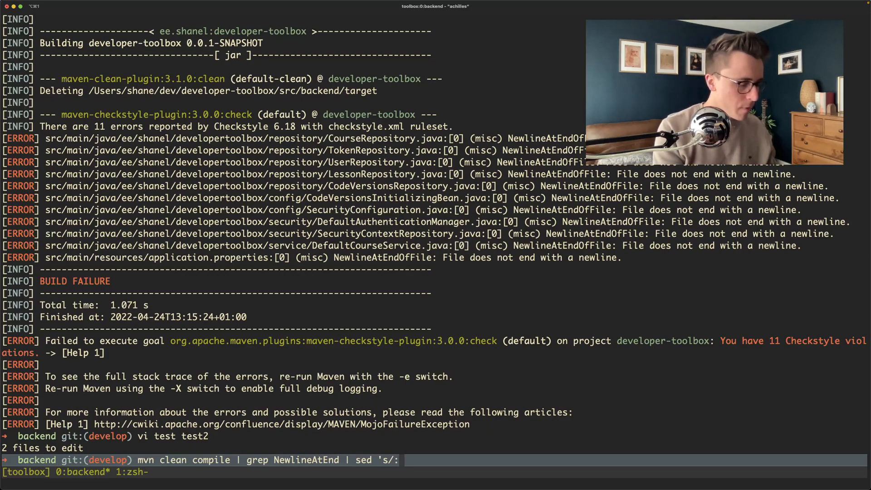
text(\[)
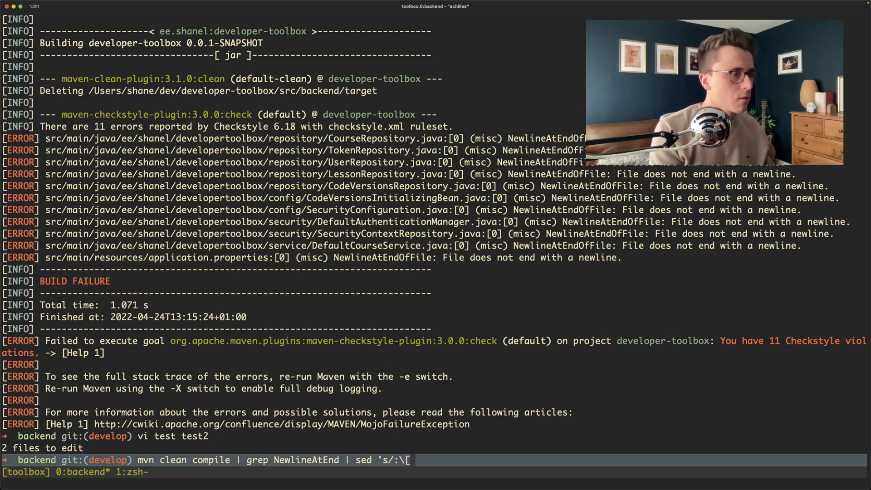
text(0)
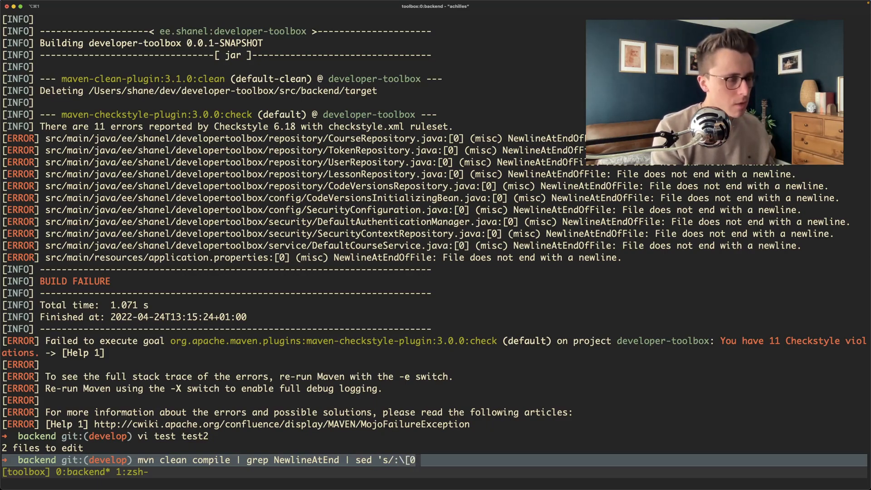
text(])
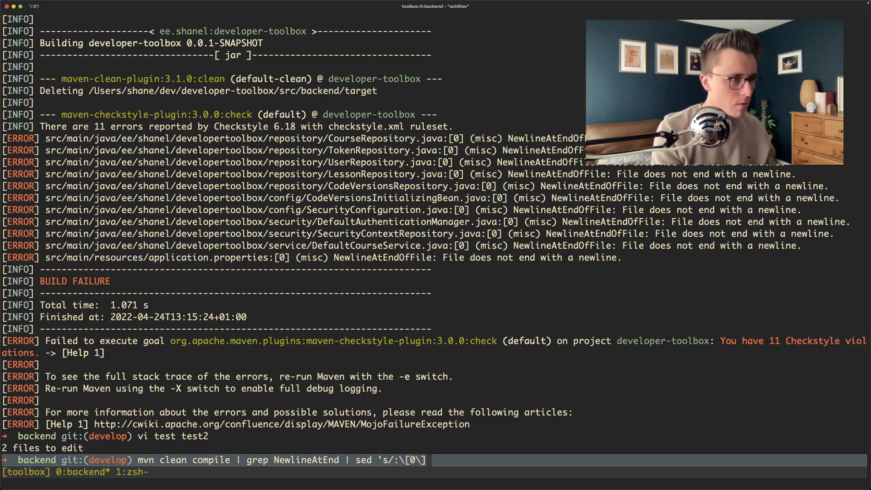
text(*/g\)
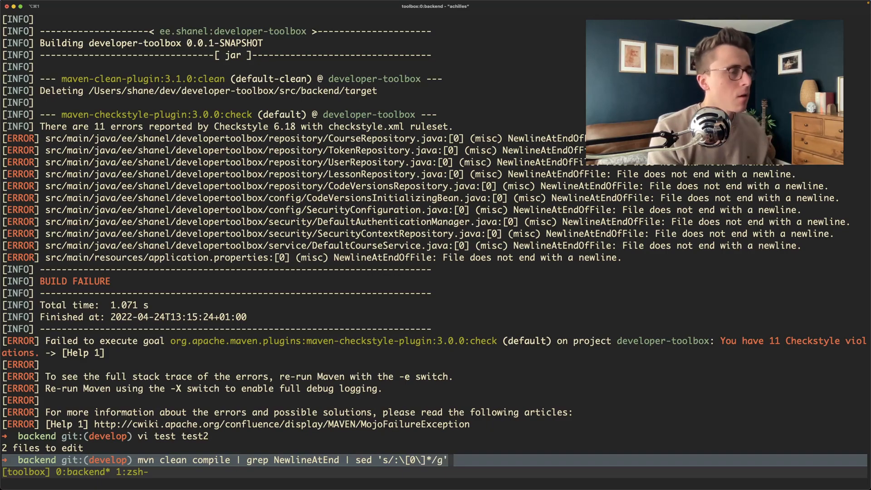
text(/)
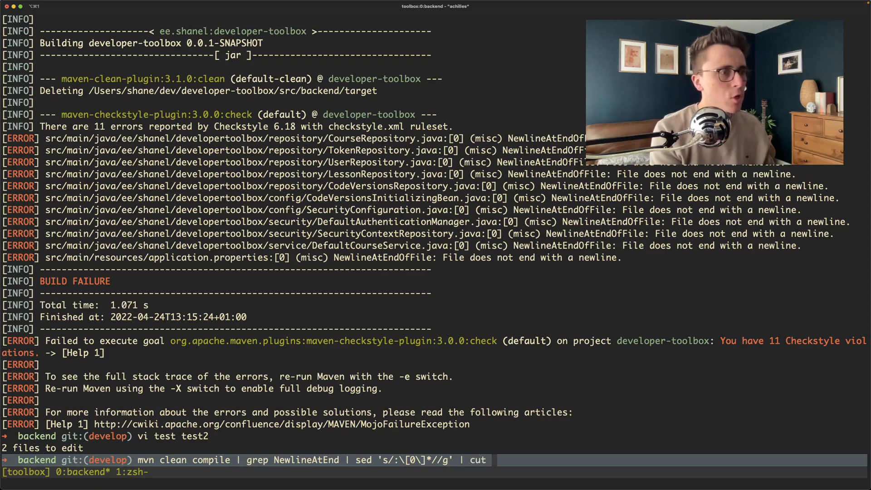
text(-d ' ')
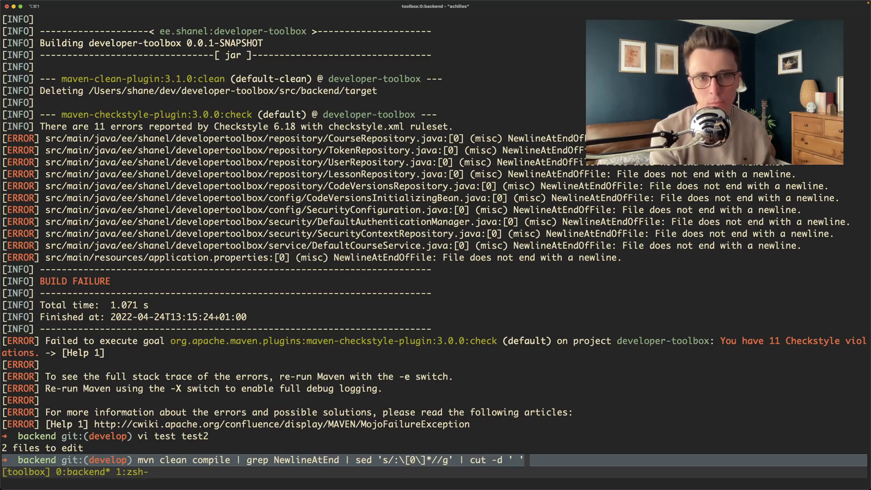
text(-f2))
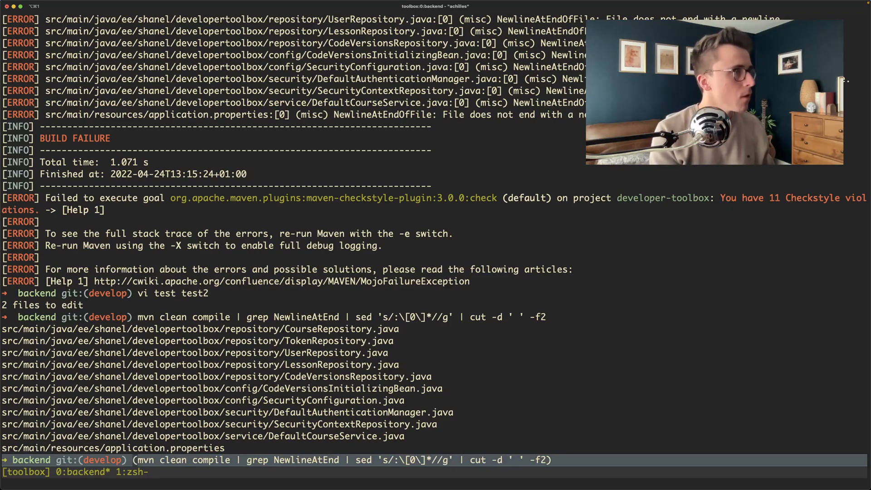
text(vi)
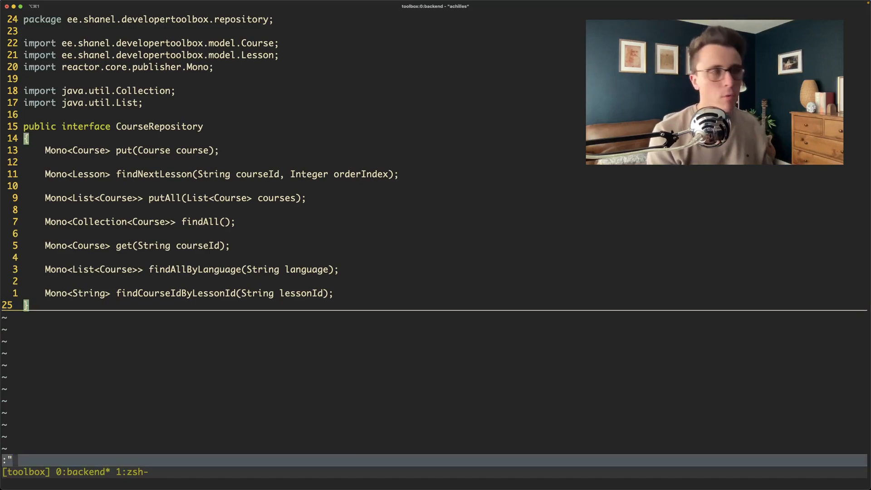
text(:bufdo execute)
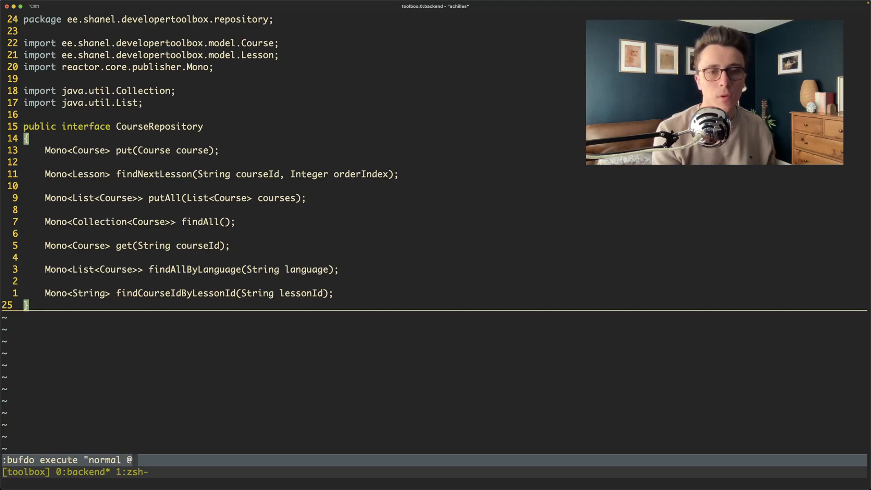
text(q")
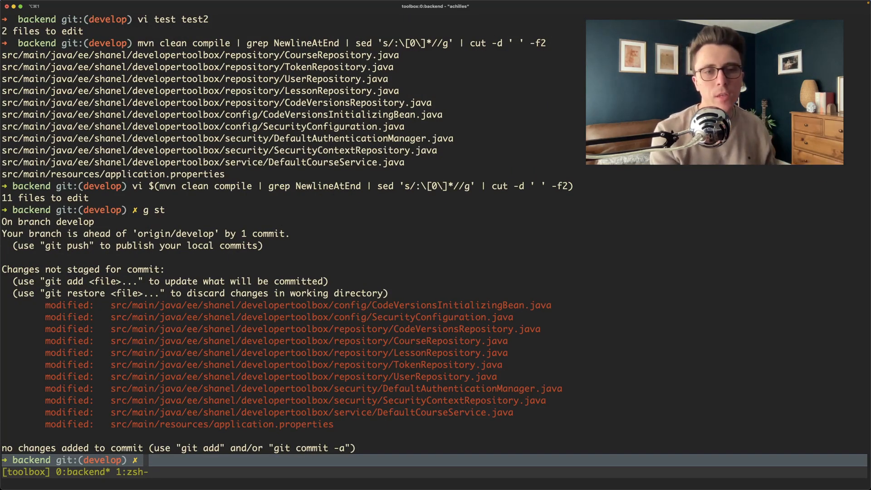
text(mvn cl)
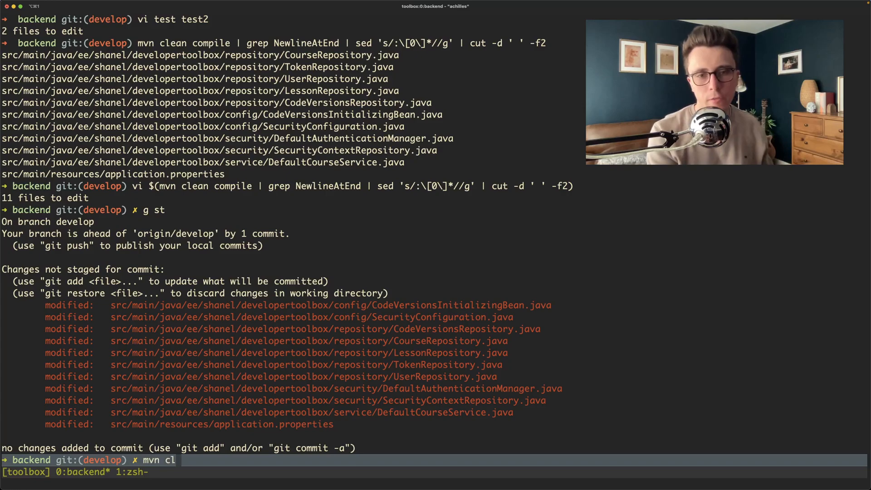